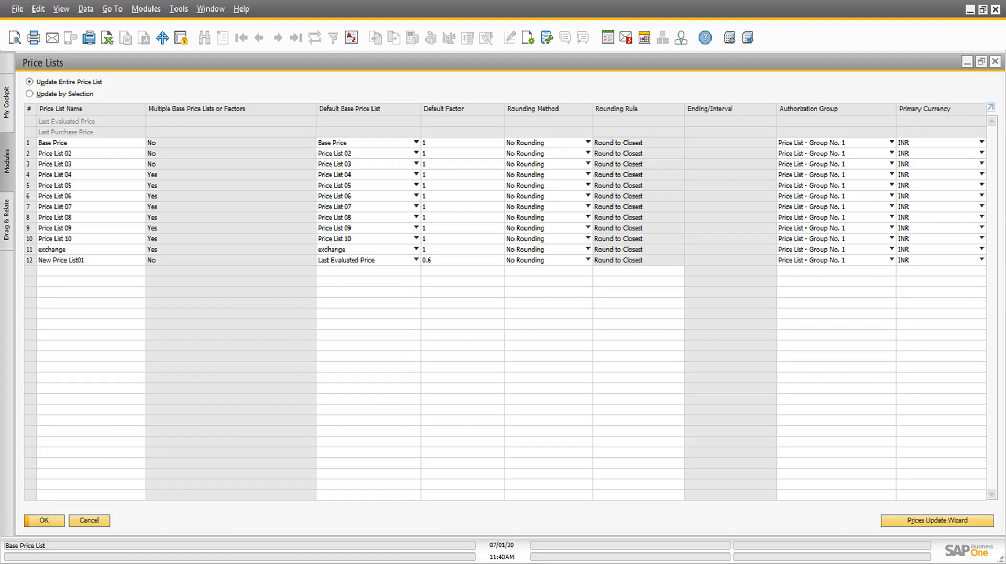
- Launch the Prices Update Wizard for item prices, simulate the changes, and execute the update
left_click(936, 519)
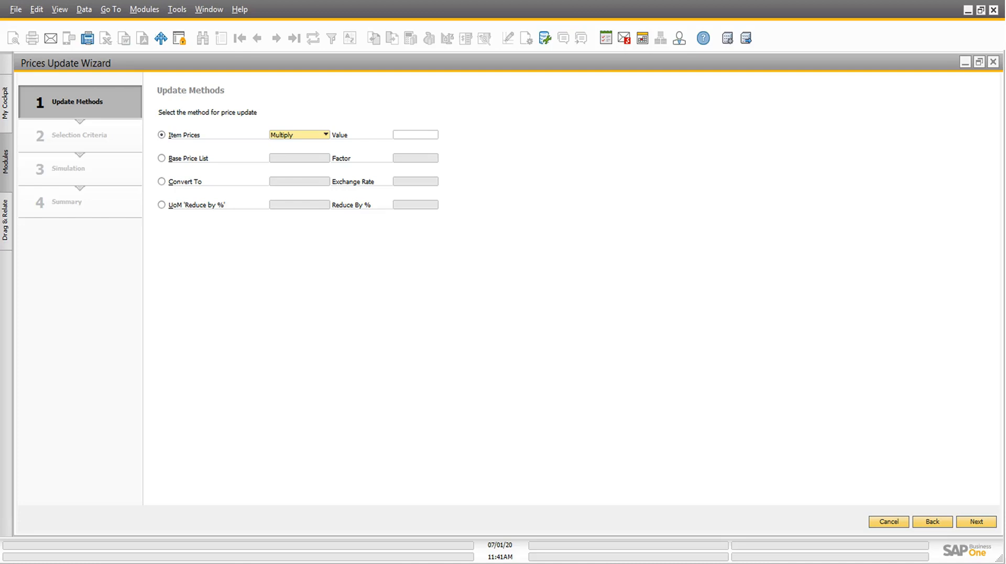
left_click(975, 521)
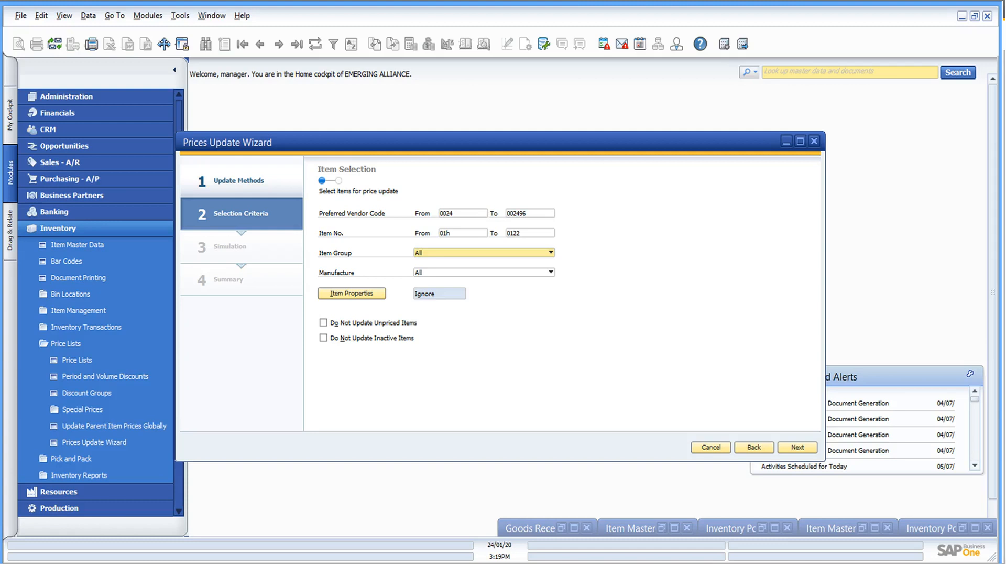
left_click(797, 447)
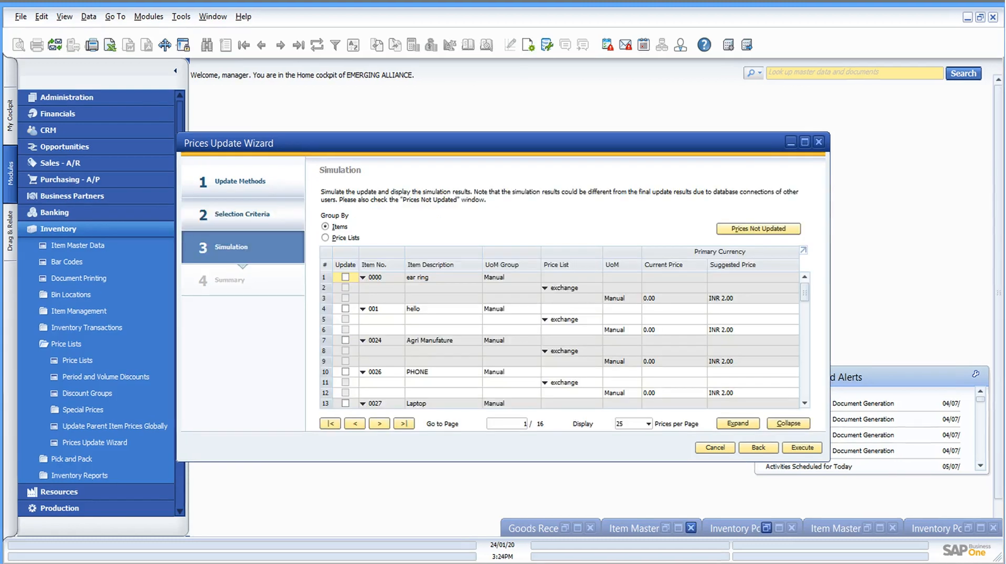
left_click(801, 447)
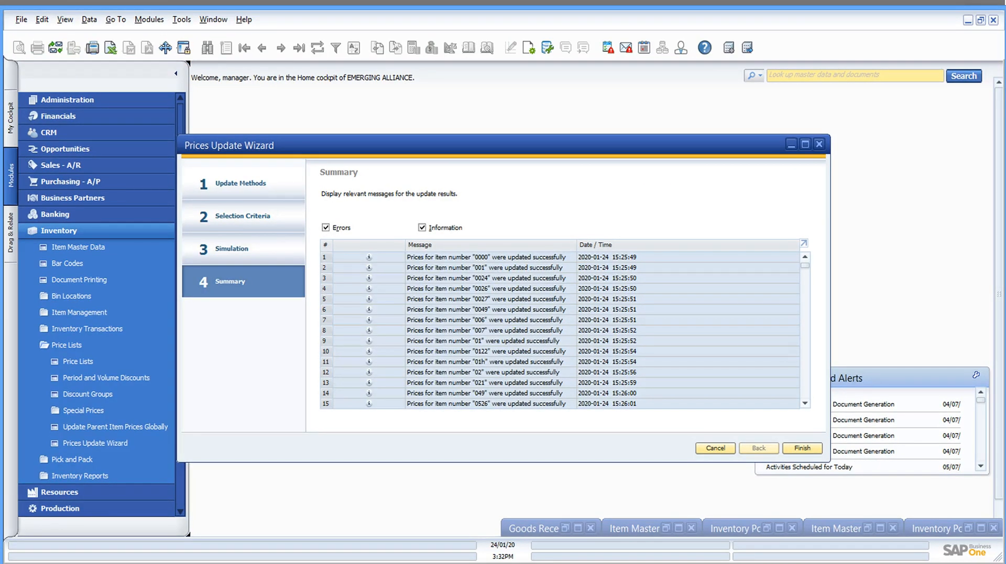